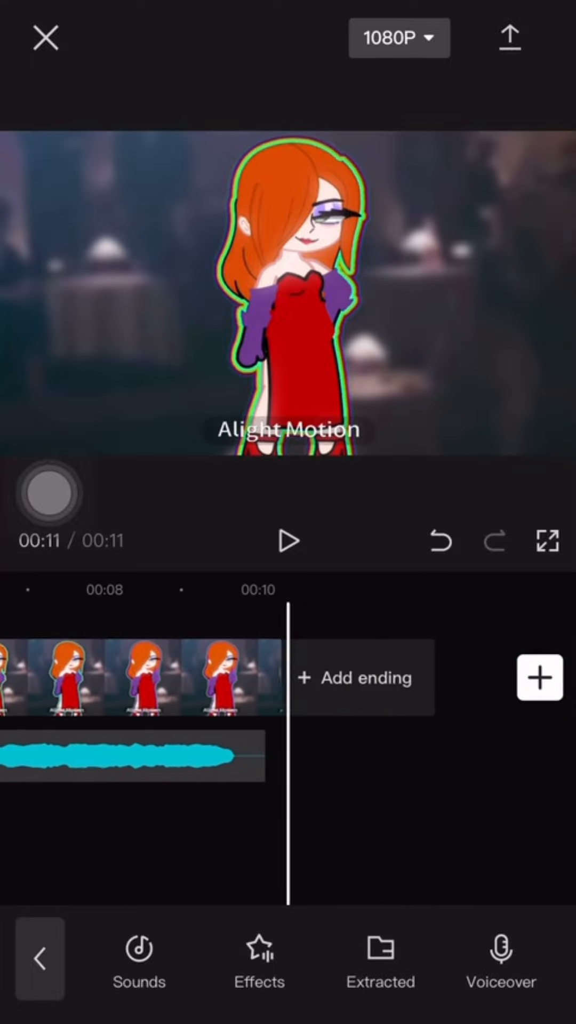
Step: Select the Jessica Rabbit clip to begin the keyframed zoom on the red dress
click(286, 541)
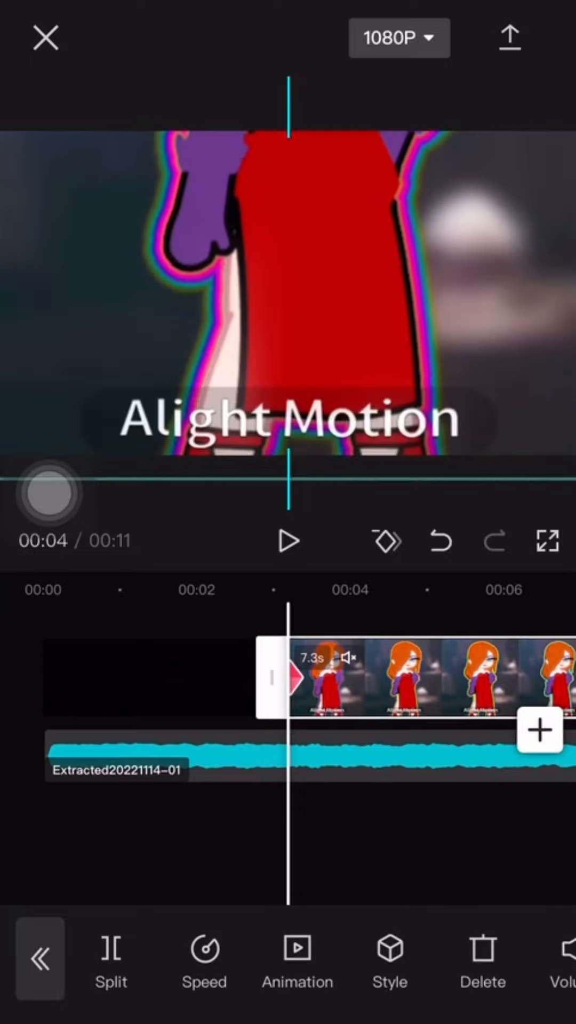
Step: Add a second zoom keyframe to the clip and bring up its graph curve presets
click(40, 958)
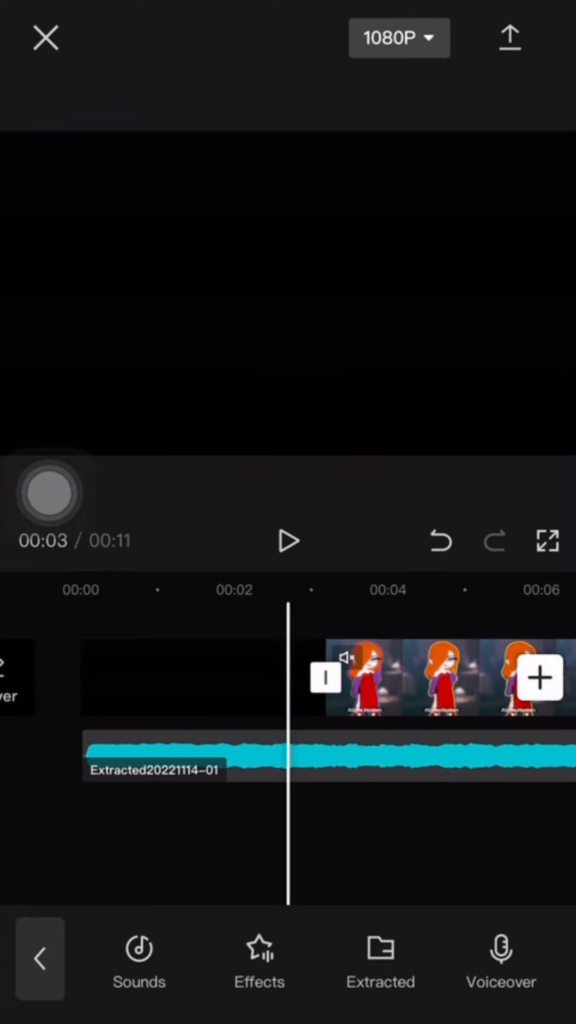
click(289, 539)
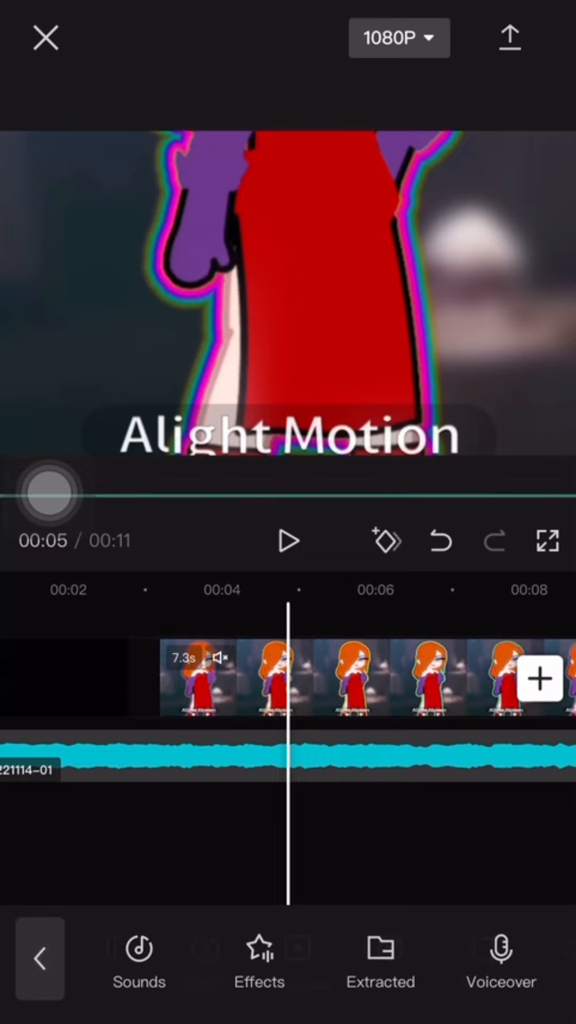
click(292, 684)
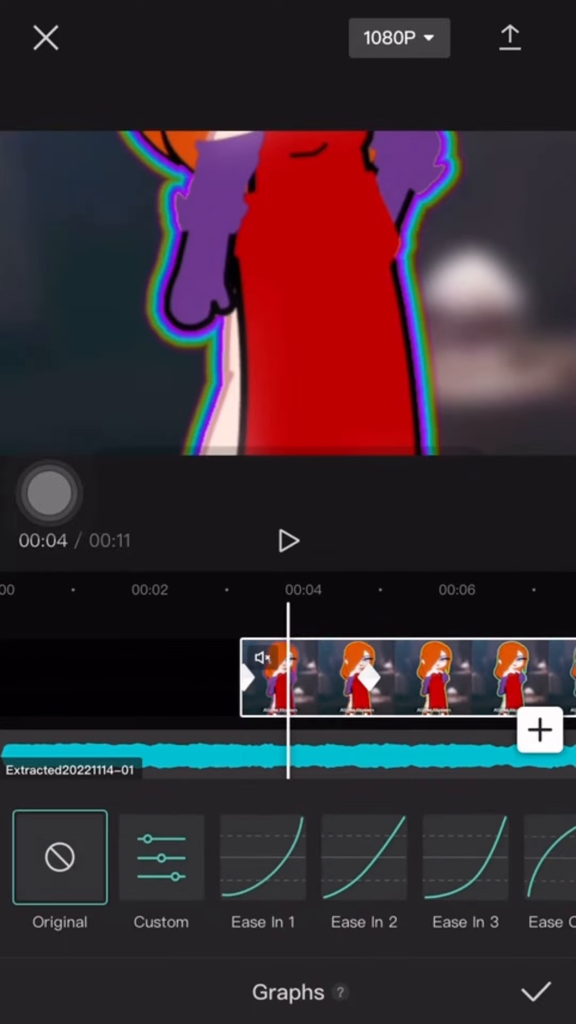
Step: Apply the Flow 1 speed curve to the keyframed zoom so the clip is tagged Graphs
click(263, 860)
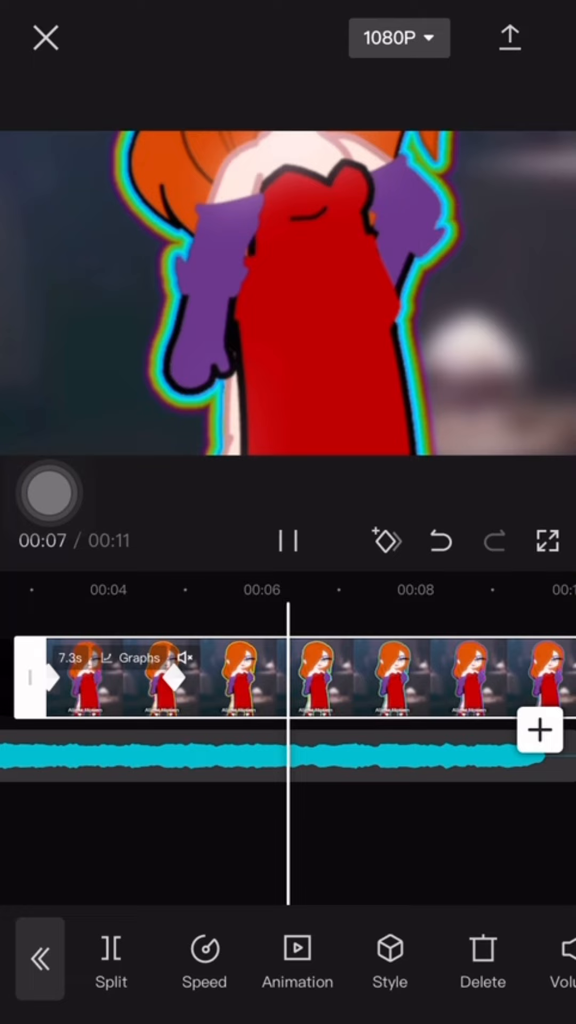
click(287, 539)
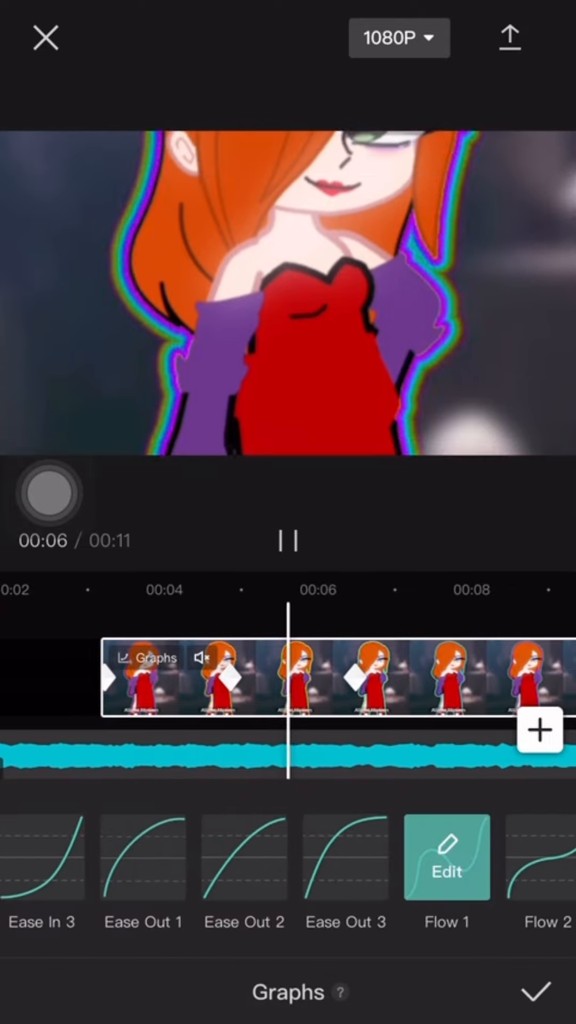
click(447, 860)
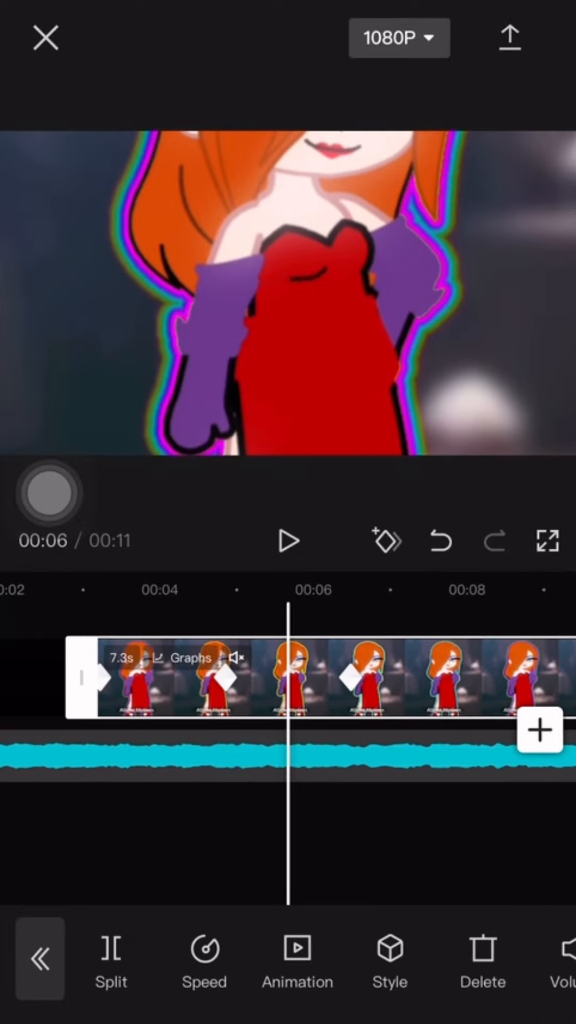
scroll(left, 3)
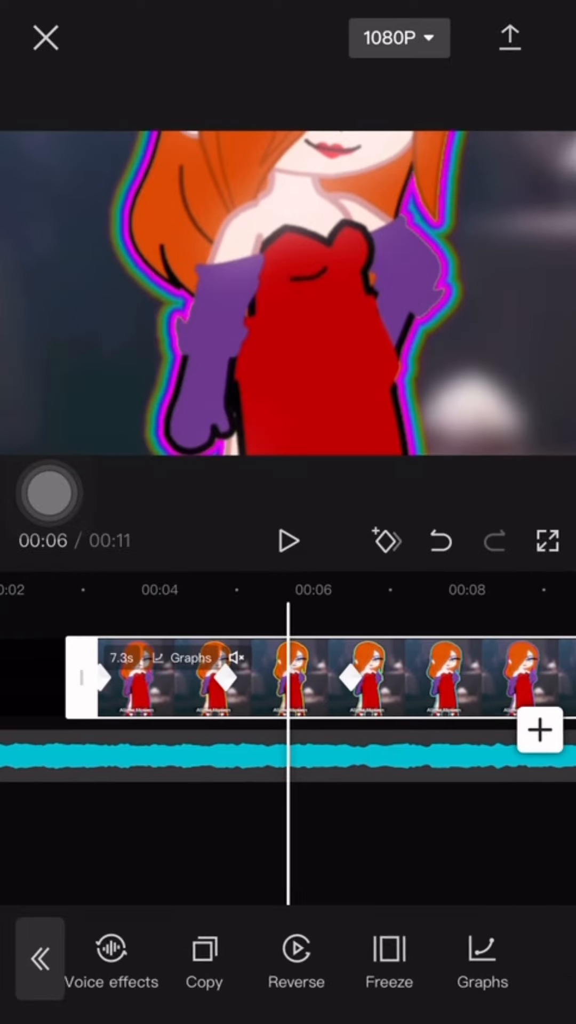
Step: Reshape the Flow 1 curve's bend points into a flatter middle, preview the motion and confirm
click(481, 954)
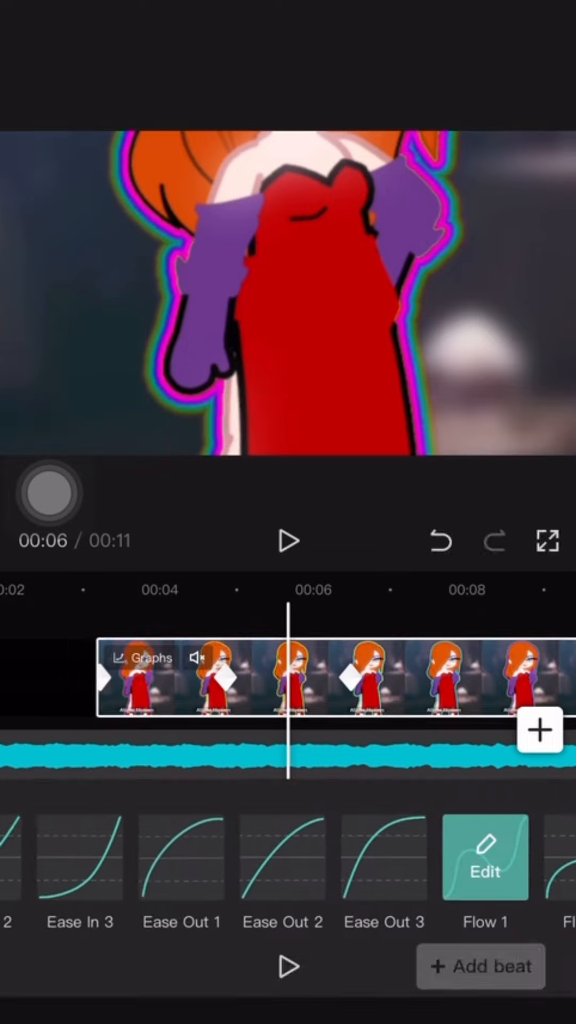
click(485, 858)
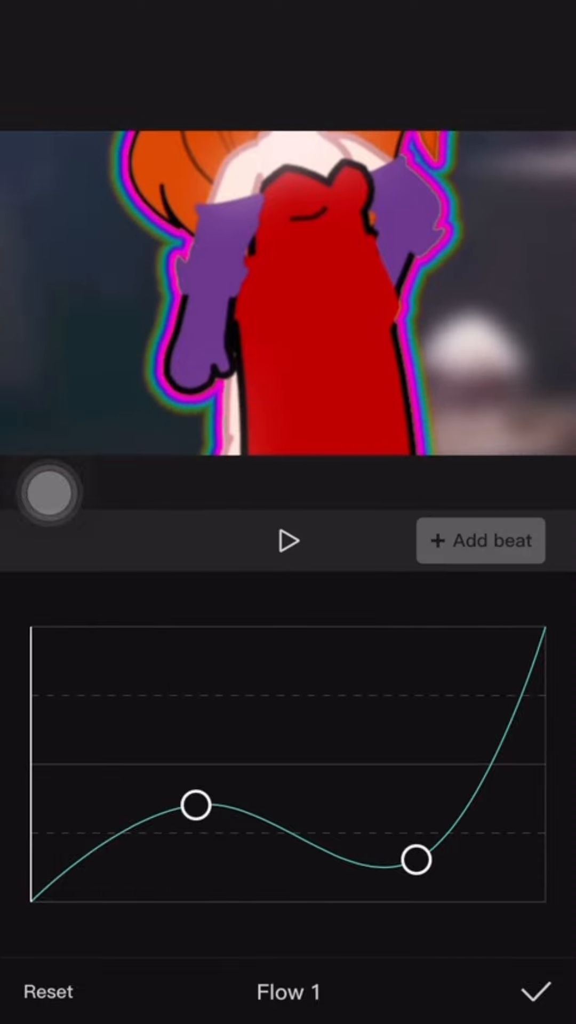
click(288, 541)
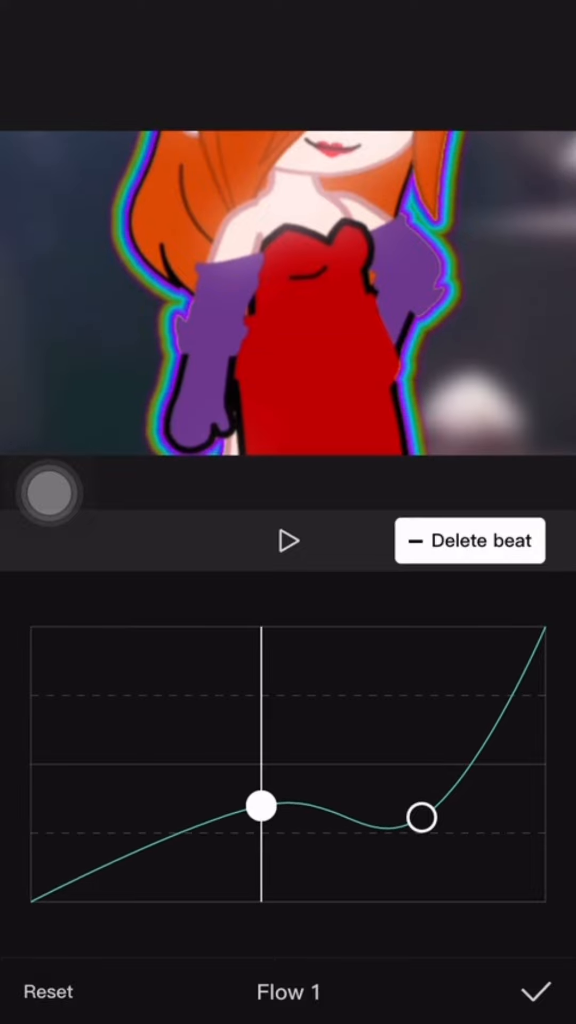
click(290, 541)
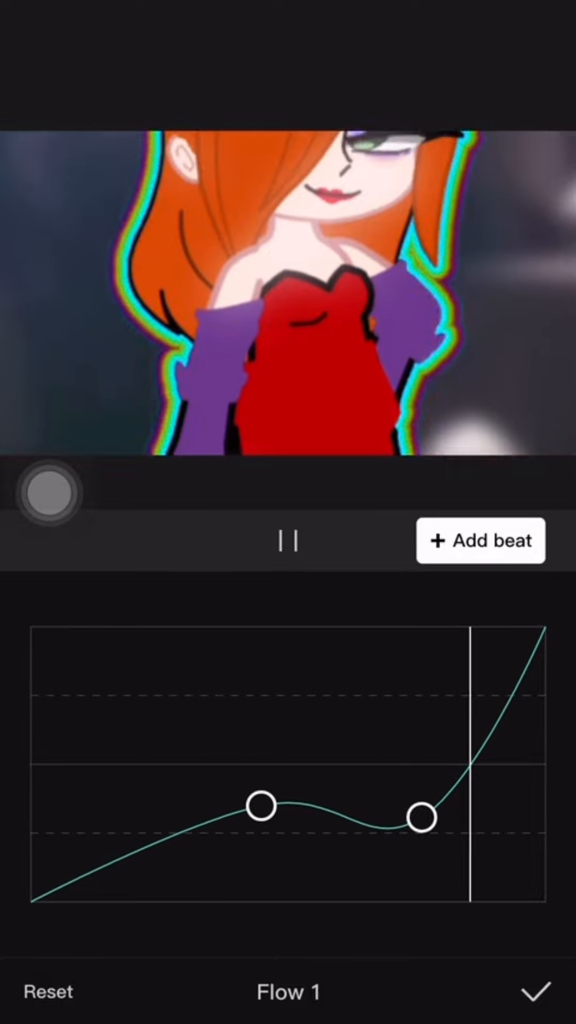
click(535, 992)
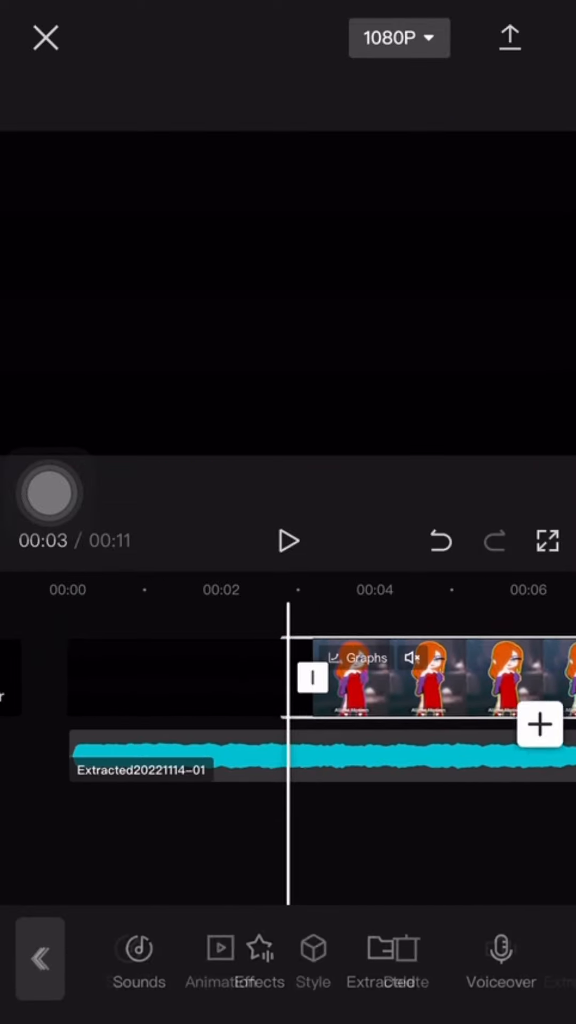
Step: Review the zoom, then switch the clip's curve to Ease In 3 and confirm it
click(288, 541)
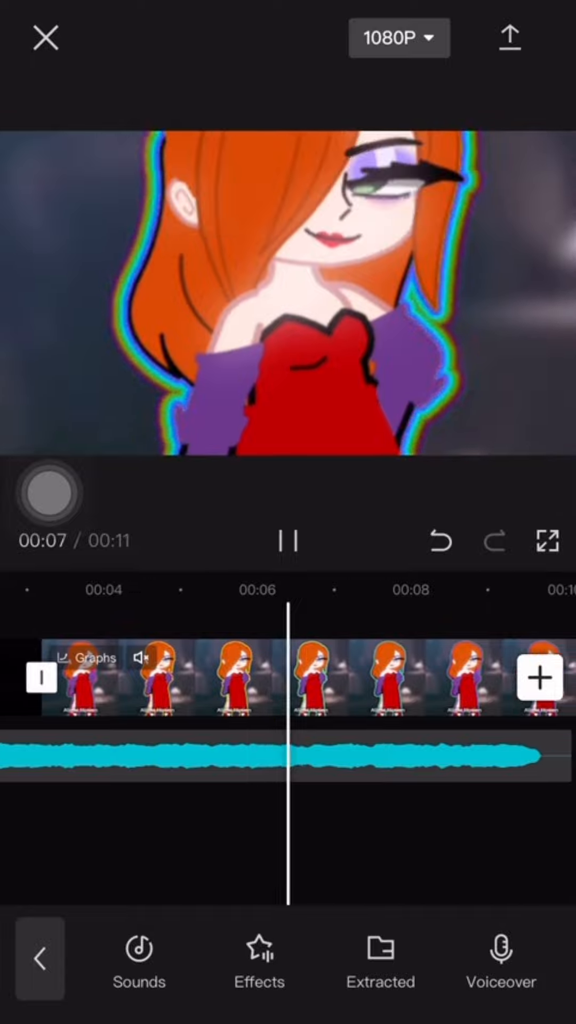
click(175, 678)
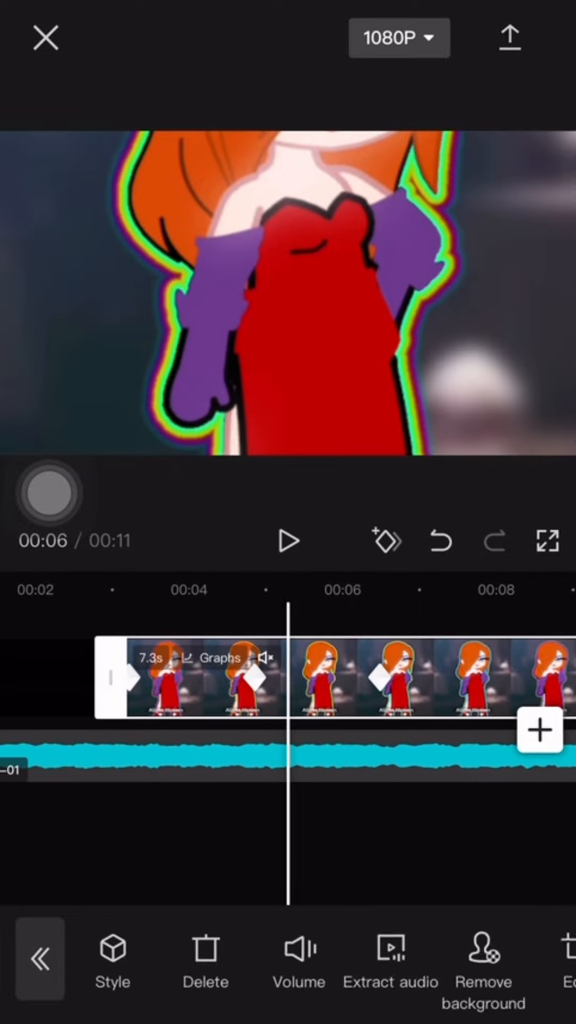
click(214, 657)
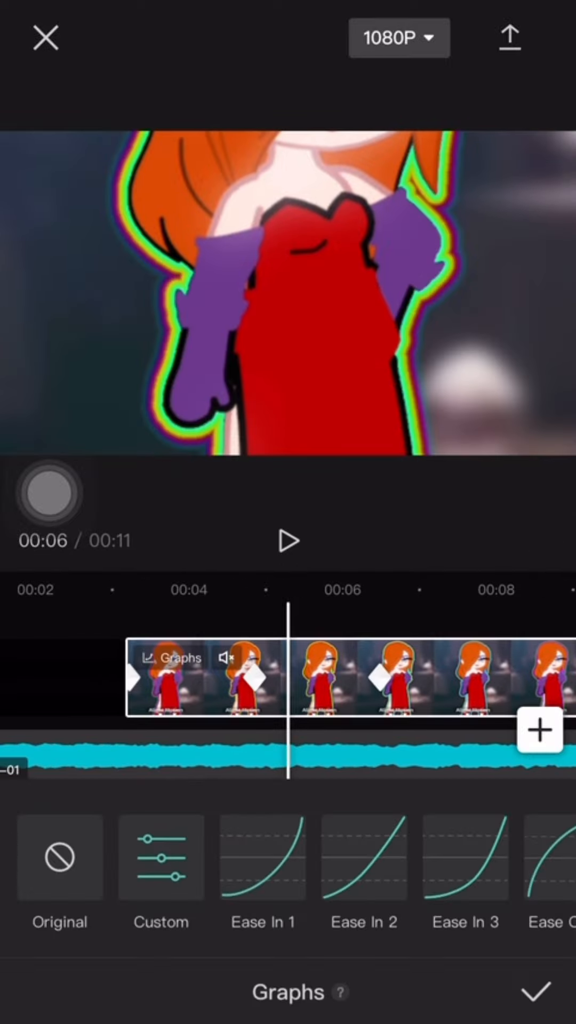
click(262, 864)
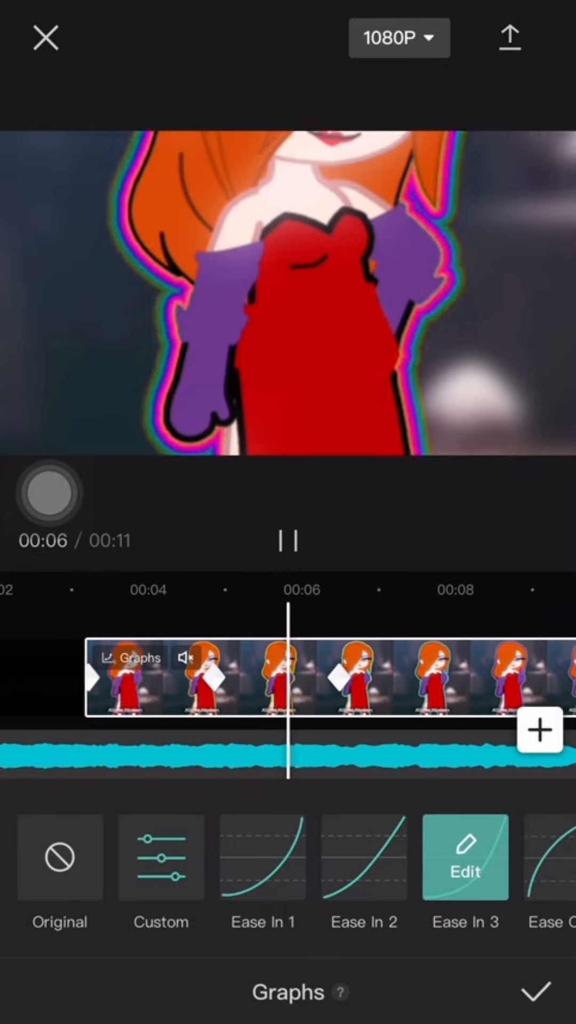
click(533, 992)
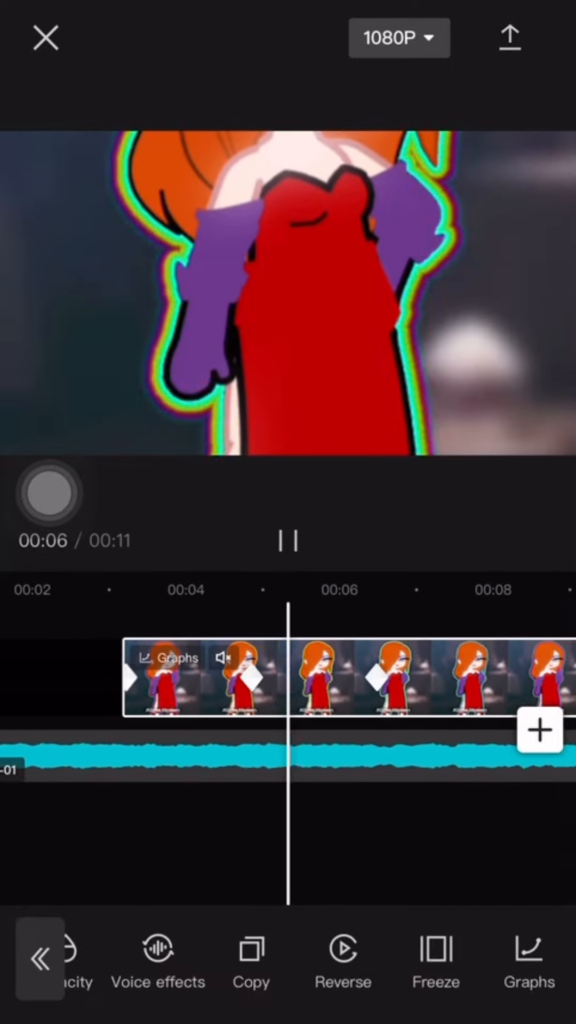